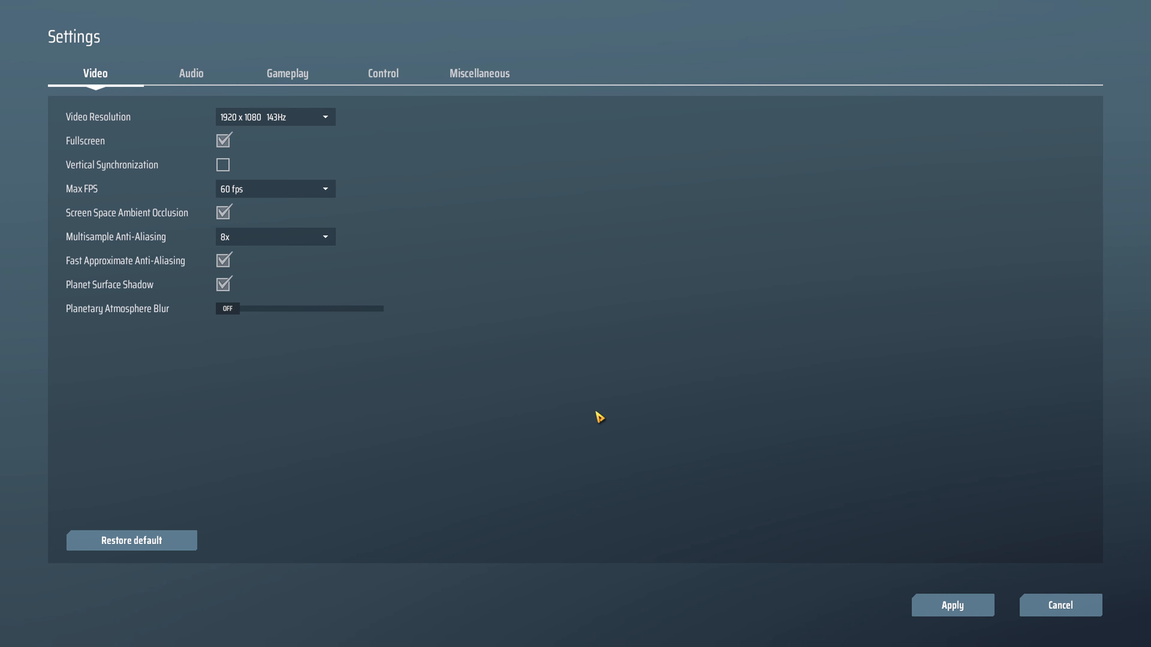
- Confirm Building view mode is God mode in Gameplay settings and apply, returning to the planet
left_click(288, 73)
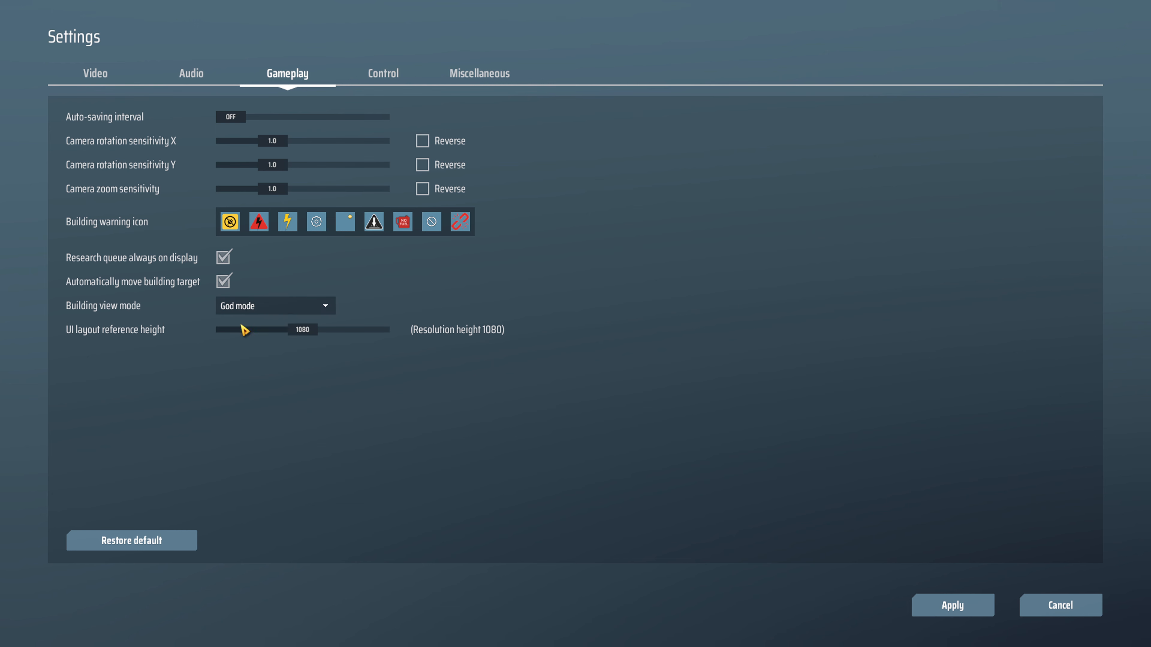
mouse_move(230, 222)
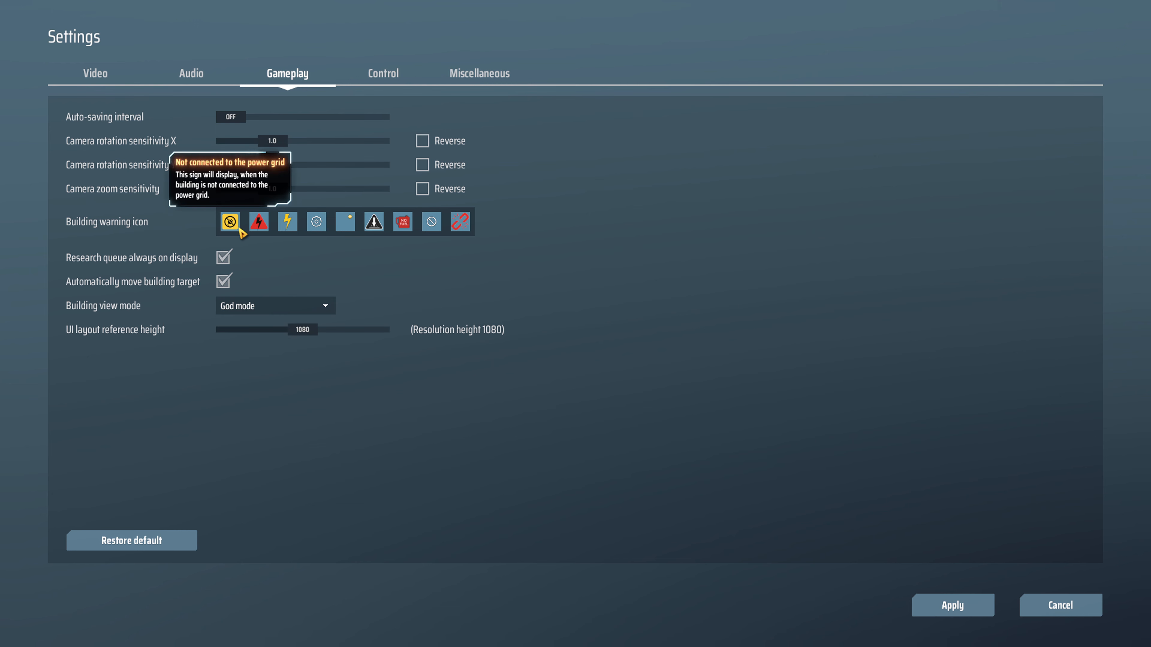
mouse_move(286, 222)
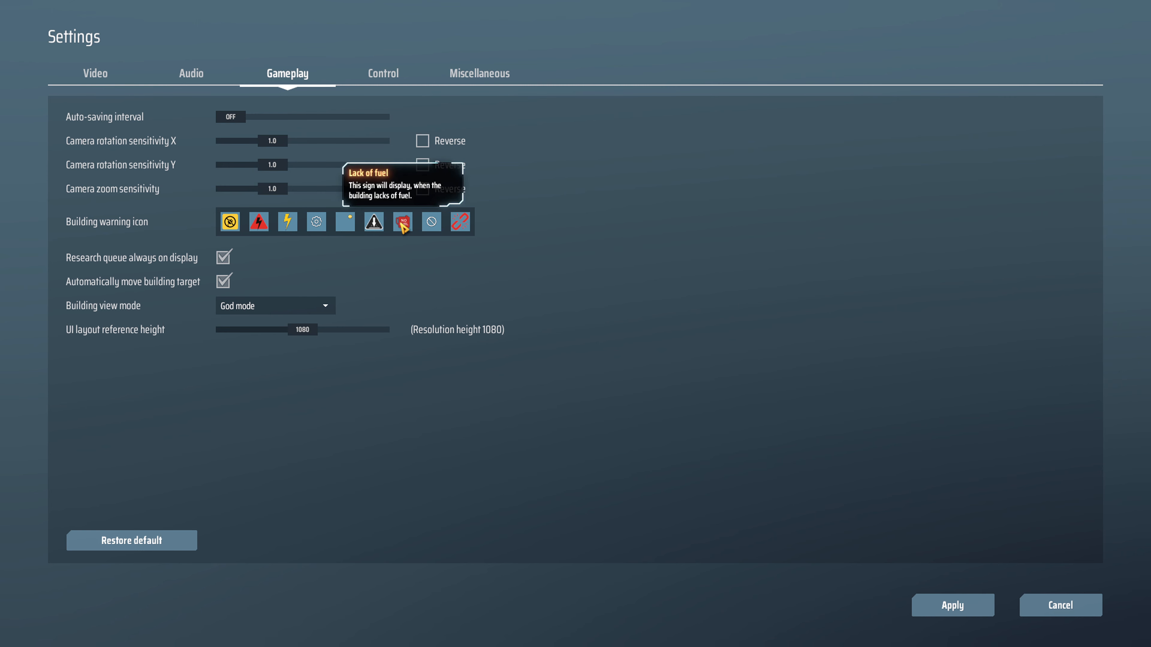
mouse_move(402, 222)
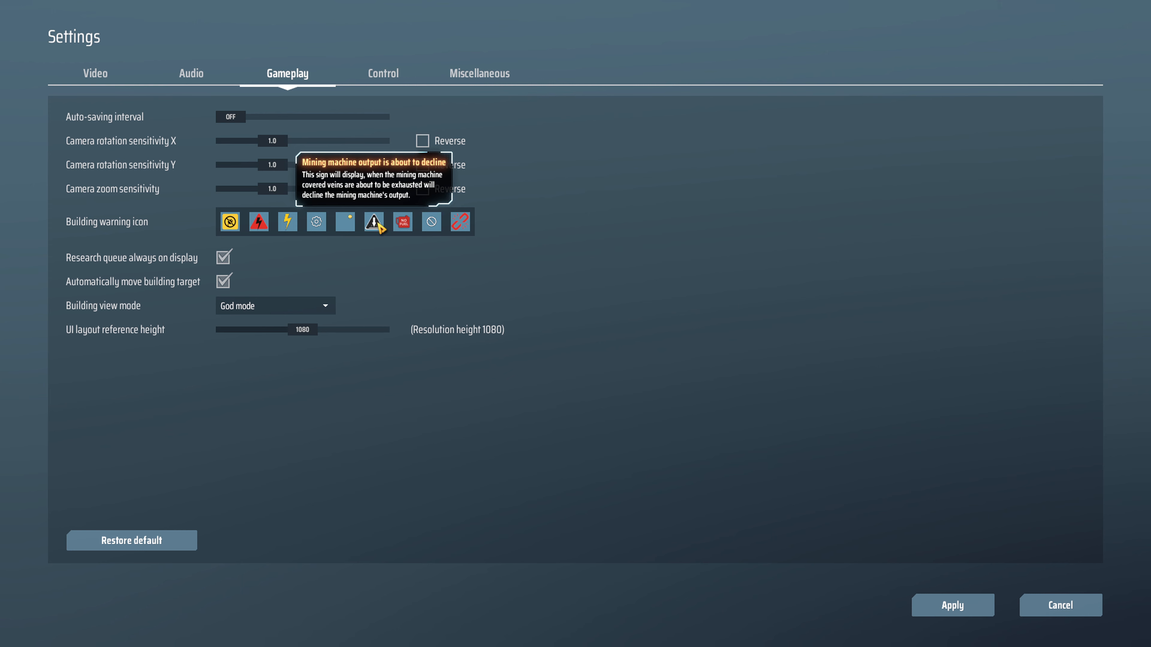
mouse_move(378, 226)
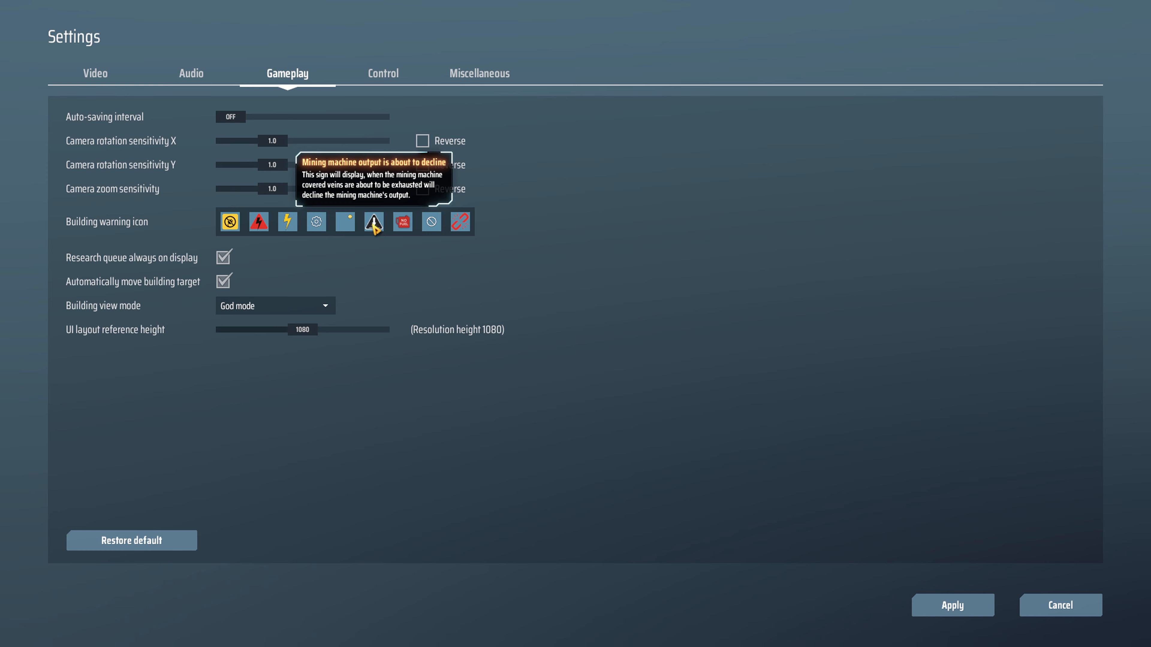
left_click(1060, 605)
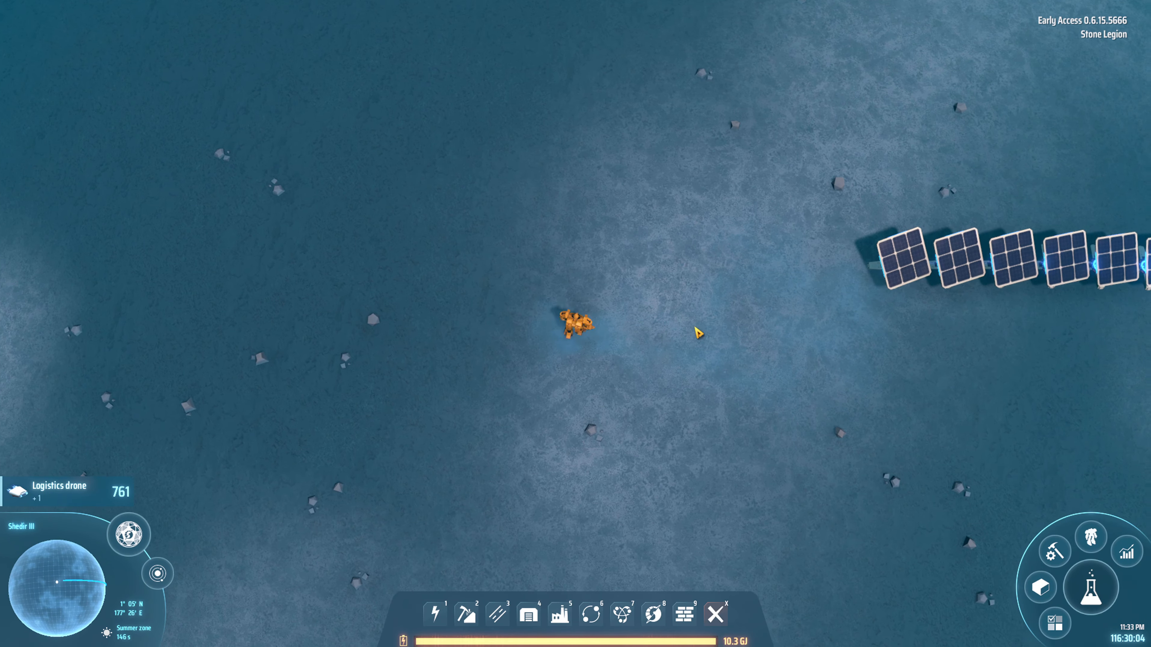
- Use the God mode top-down camera over the planet near the solar panels
left_click(467, 614)
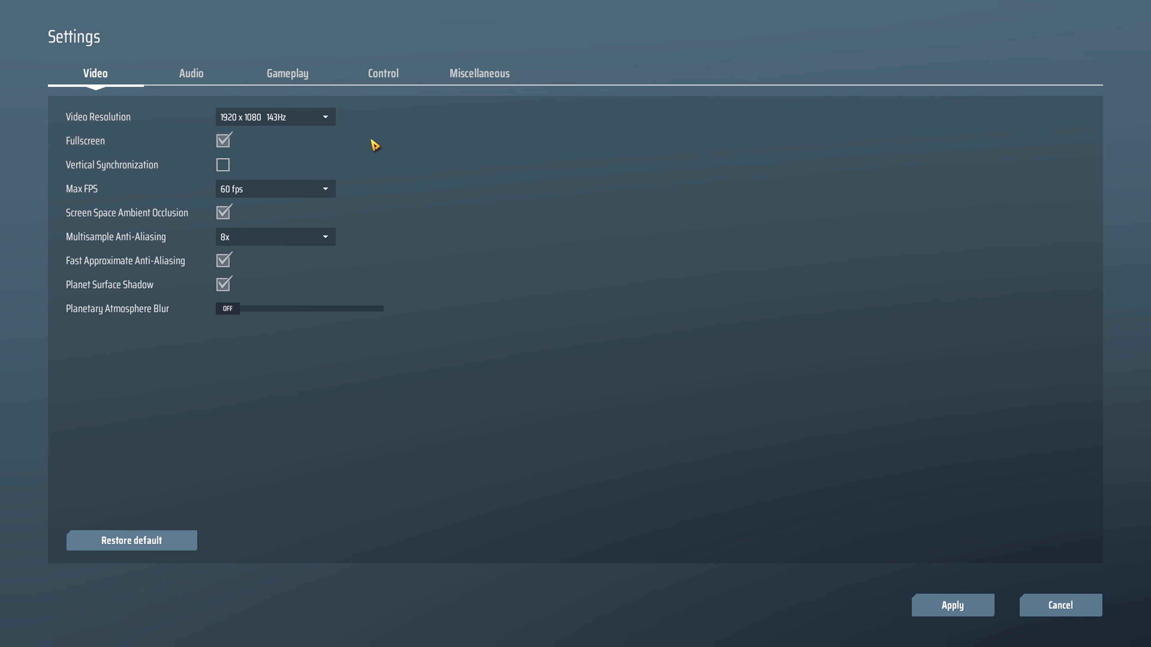
- Reselect God mode from the Building view mode dropdown in Gameplay settings
left_click(287, 73)
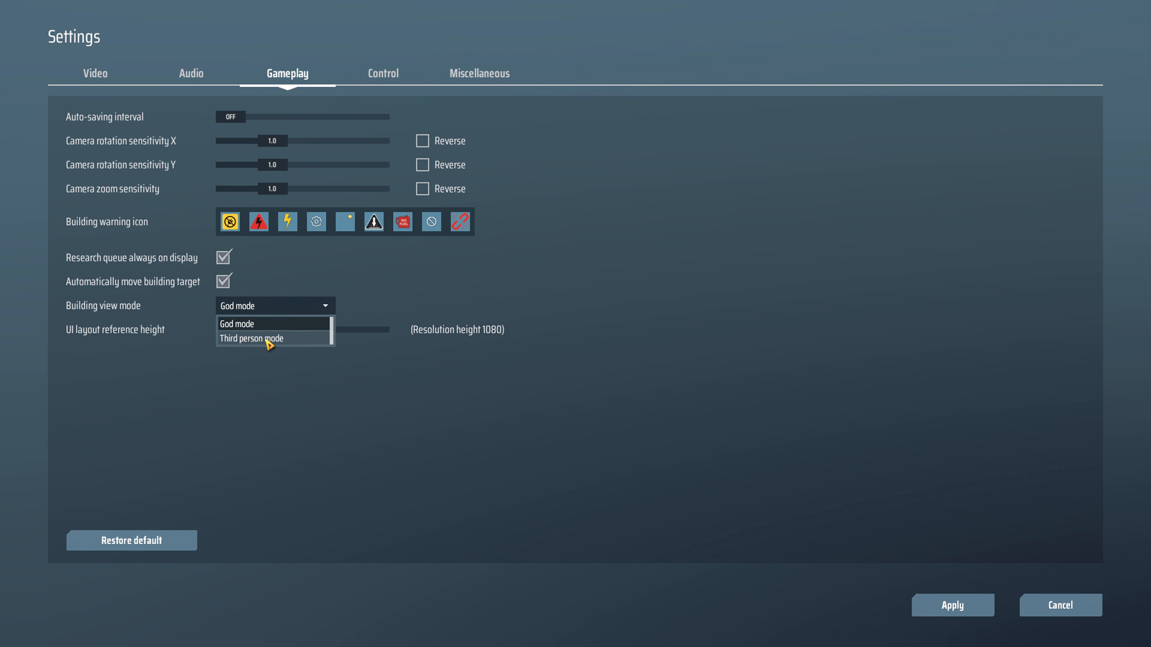
left_click(236, 323)
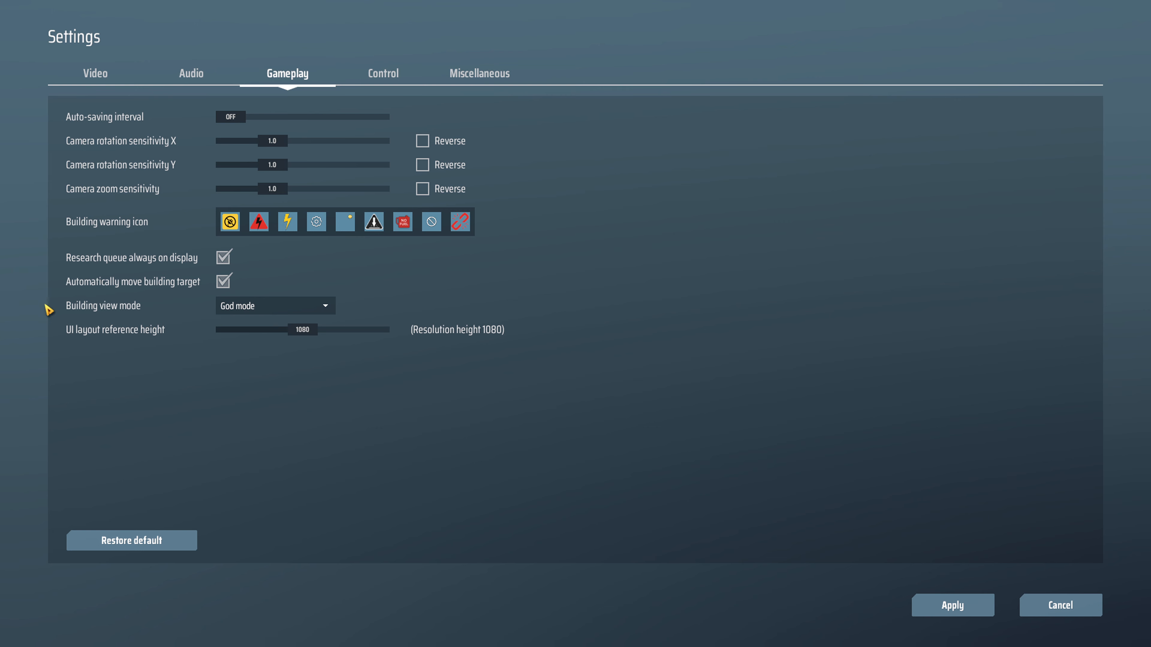
mouse_move(526, 482)
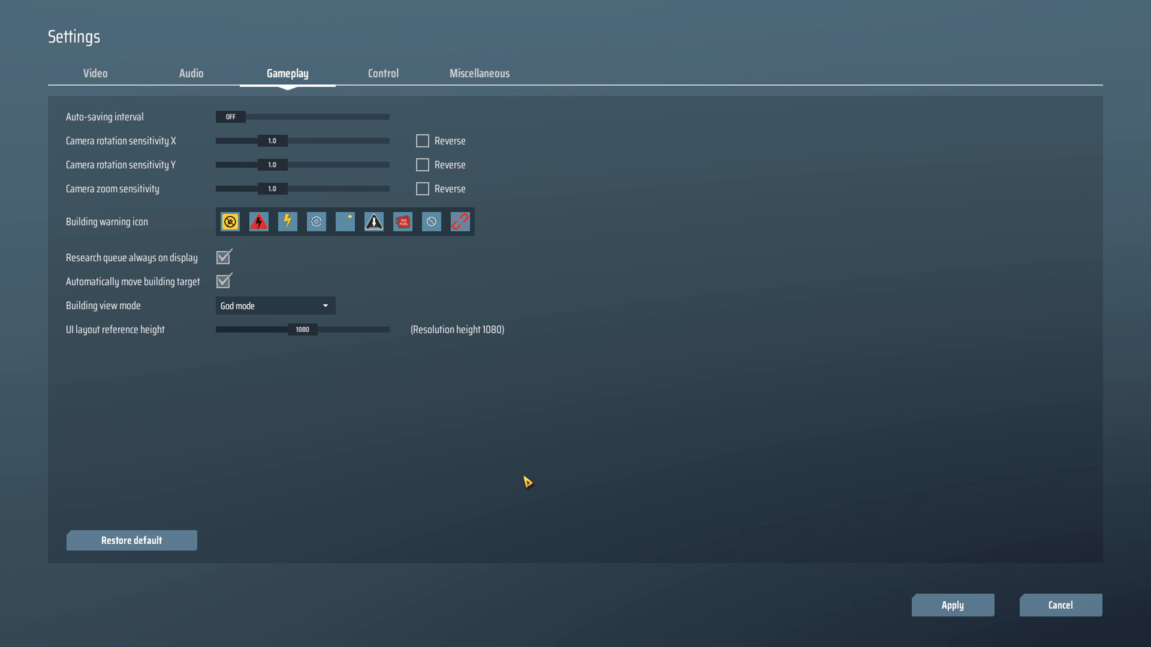